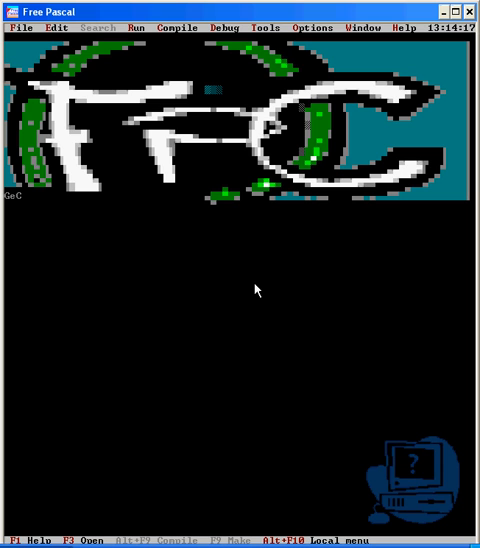
mouse_move(36, 44)
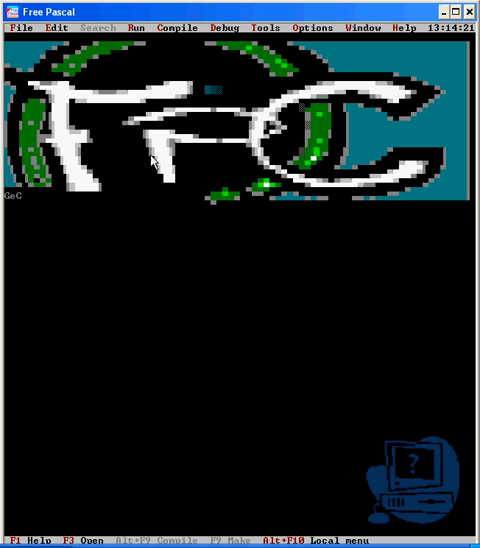
- Start a new empty source file and write the heading 'program First;' on its first line
click(20, 28)
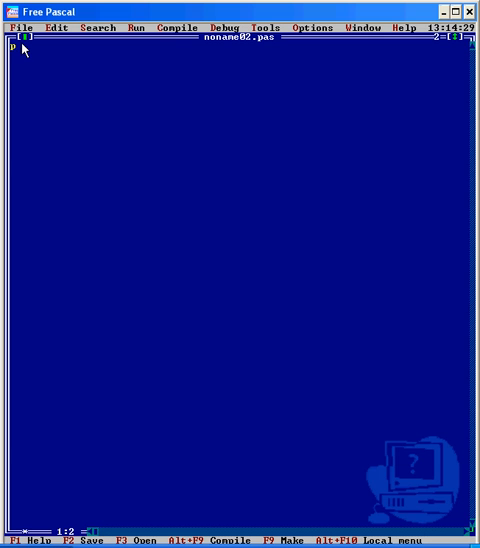
text(program)
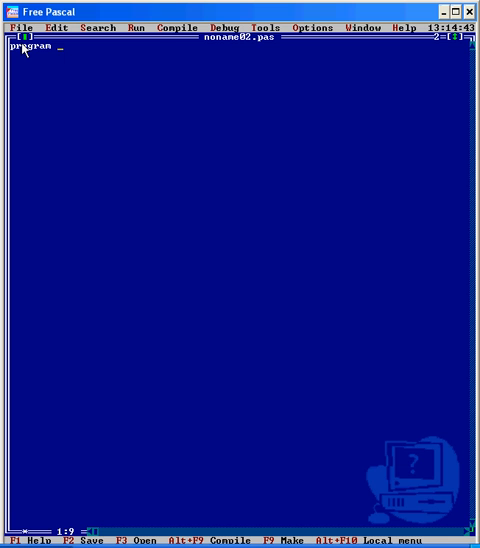
text(F)
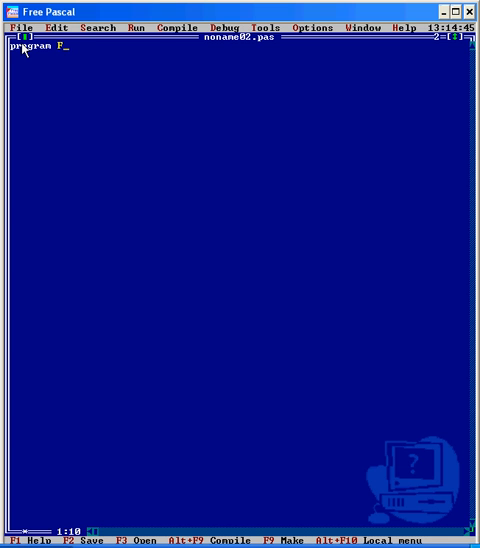
text(irst)
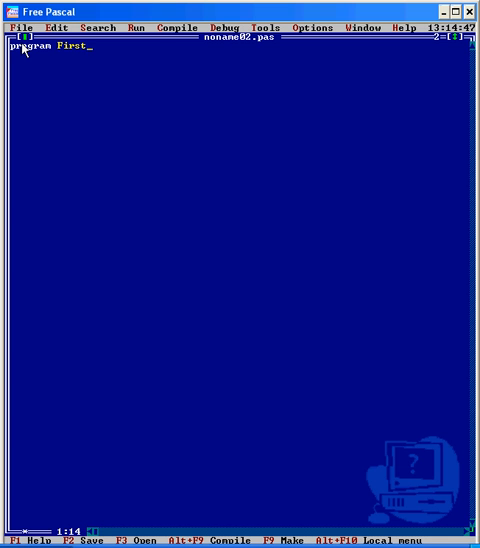
text(;)
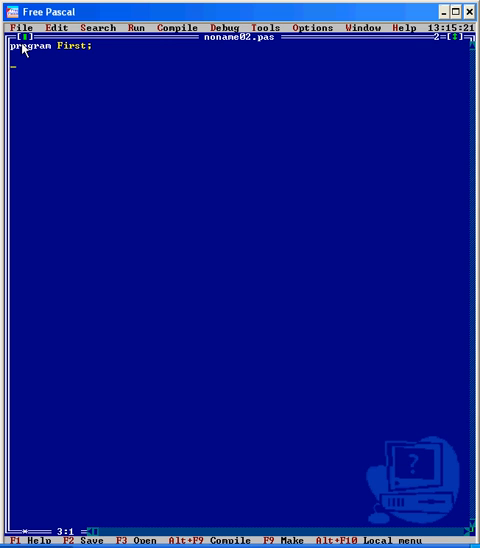
- Write a 'Begin' line below the heading and move to a fresh line under it
text(begin)
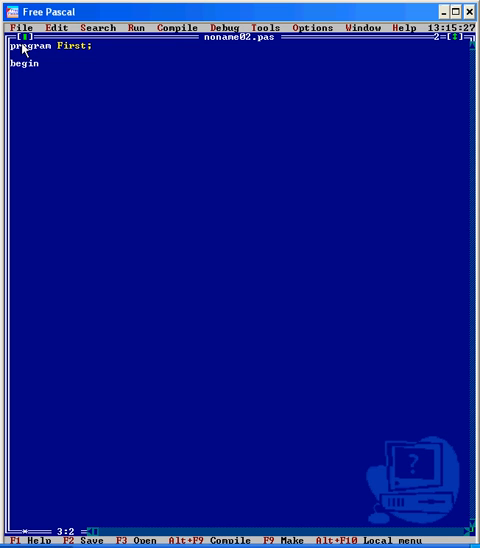
text(B)
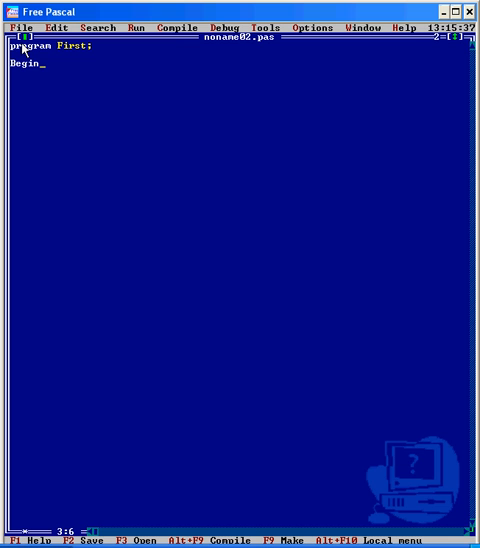
key(Return)
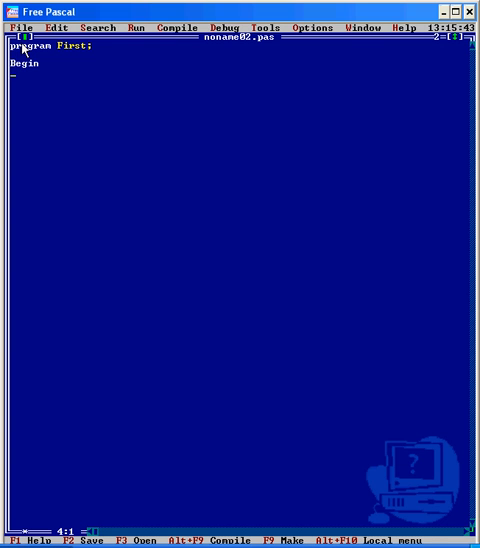
- Write writeln('Hello World'); and the closing end. to finish the program body
text(write)
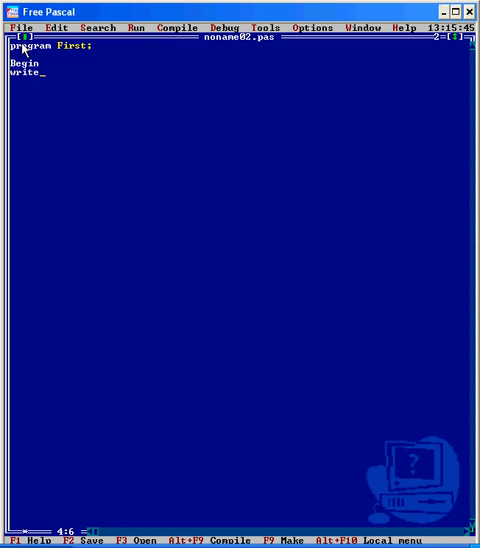
text(ln)
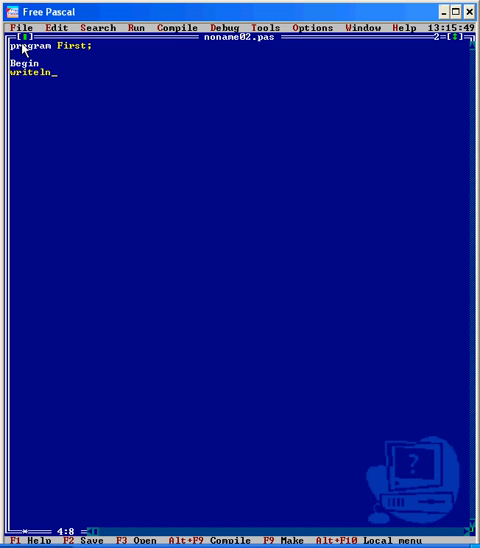
text(<)
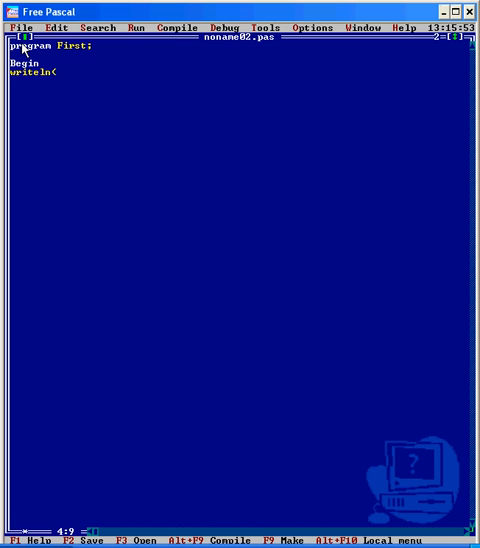
text((')
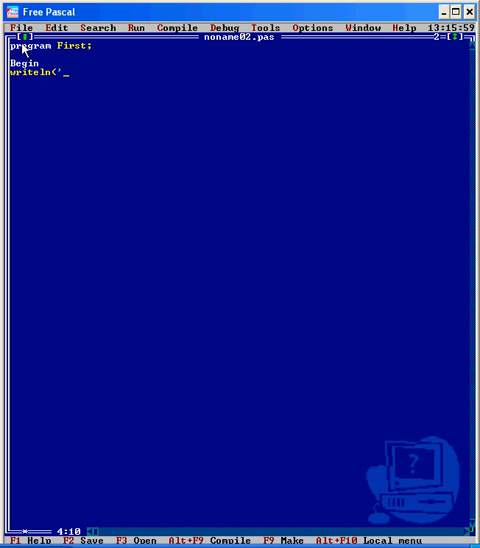
text(Hello)
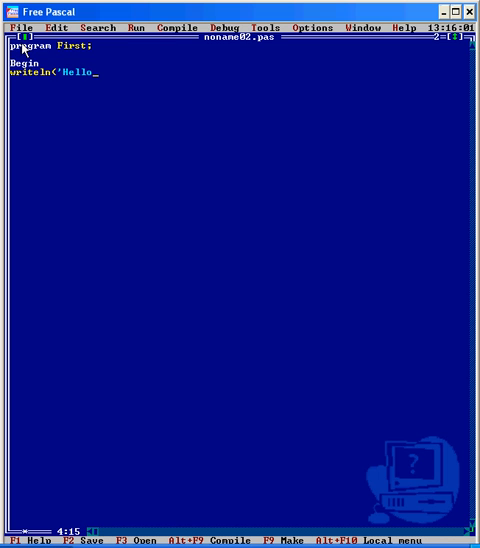
text(World')
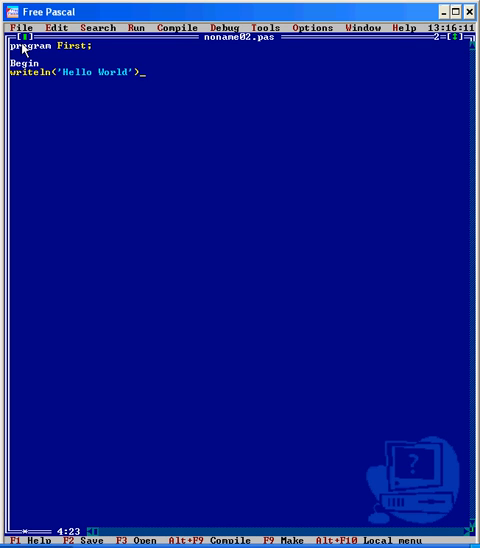
text(;)
click(242, 80)
text(e)
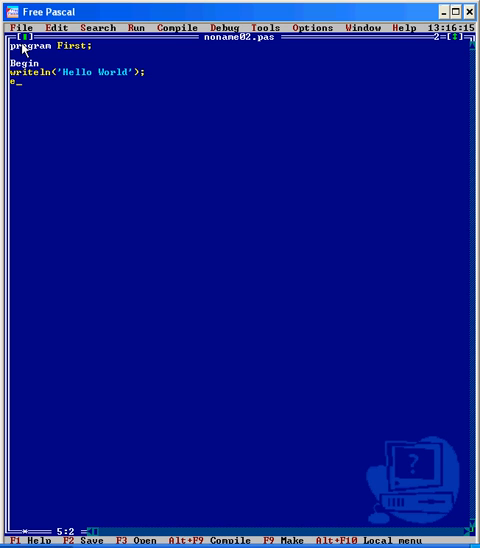
text(nd.)
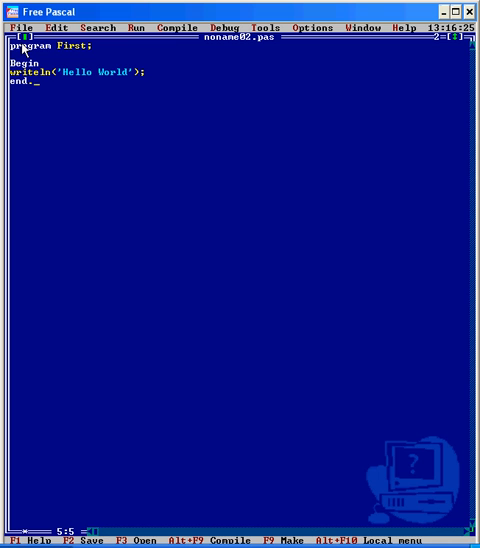
mouse_move(88, 54)
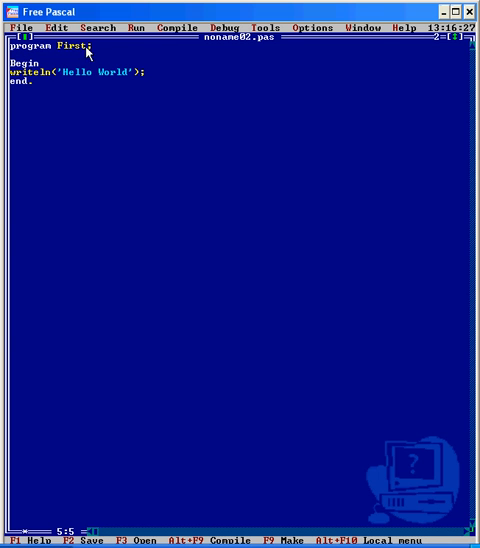
click(142, 28)
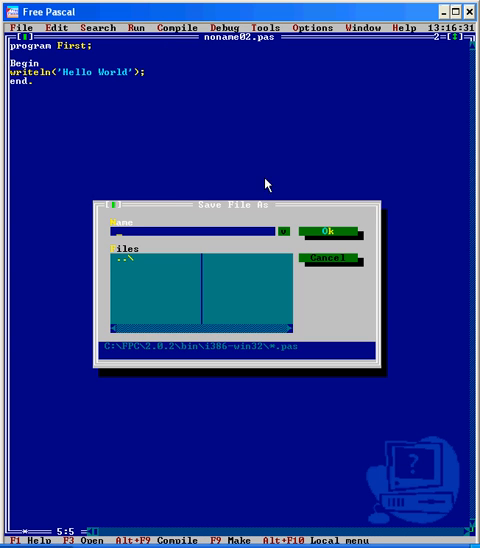
mouse_move(192, 208)
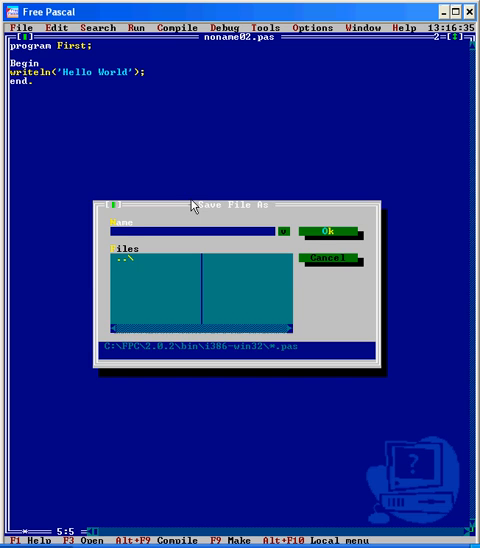
- Save the program under the file name First.pas
text(First)
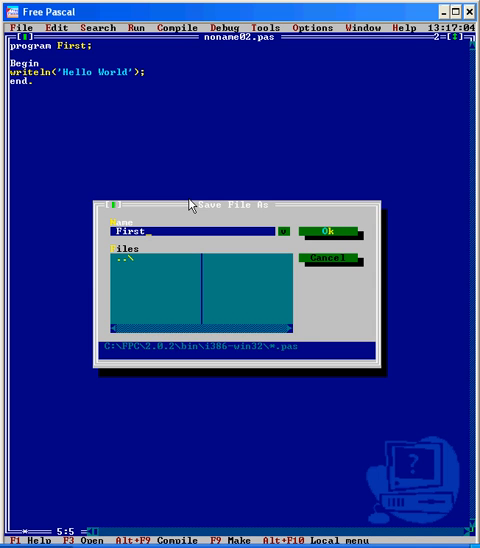
click(330, 228)
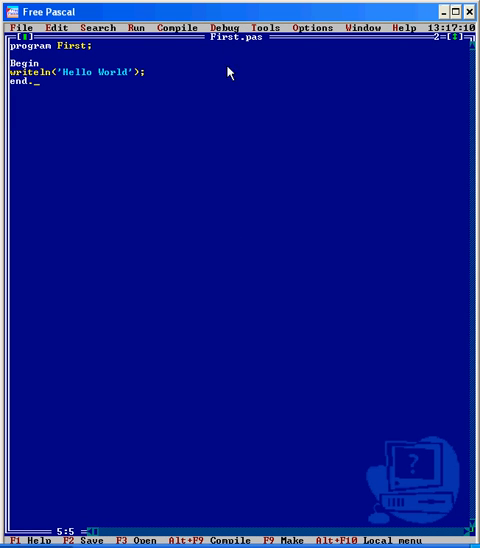
mouse_move(220, 244)
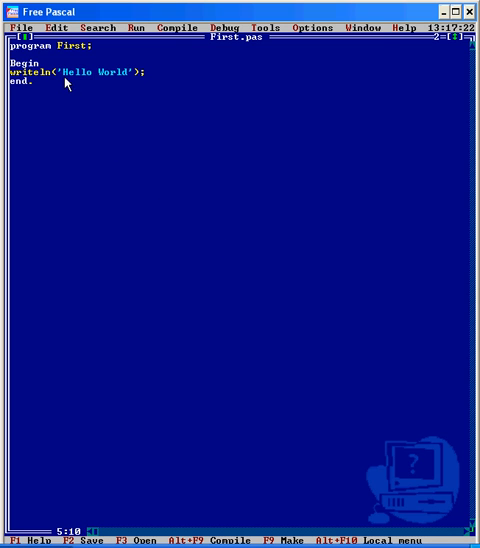
mouse_move(170, 76)
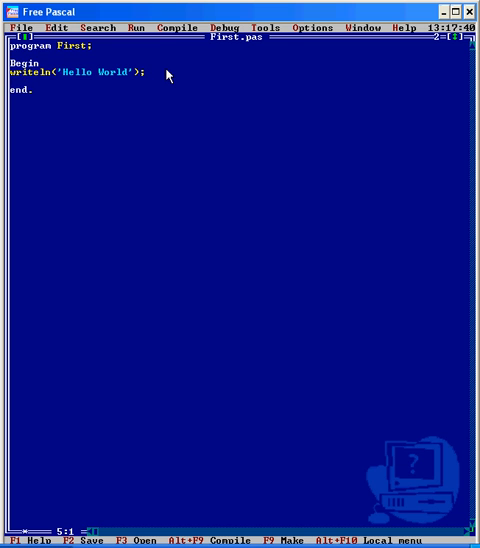
- Add readln; before end. and run the program to print Hello World
text(readln;)
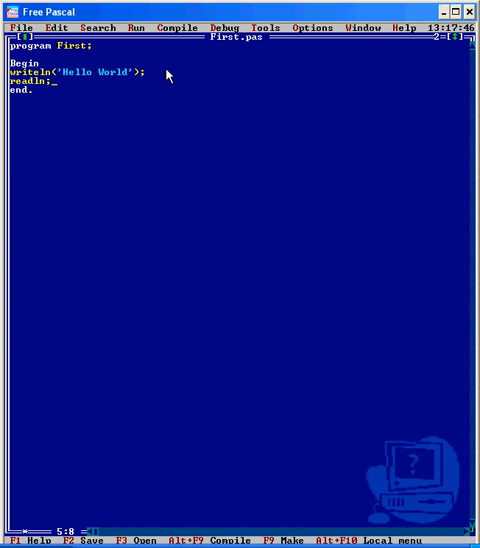
click(132, 28)
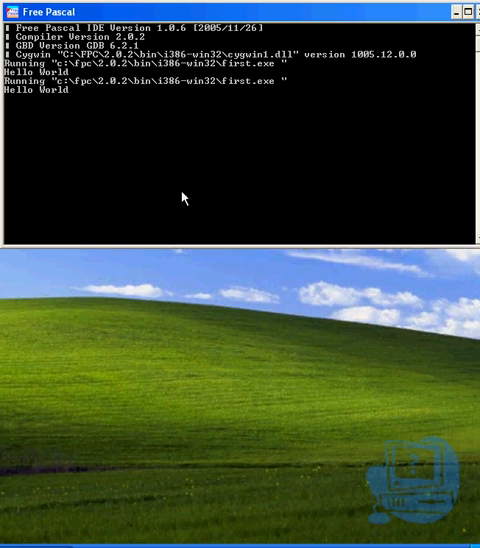
mouse_move(42, 96)
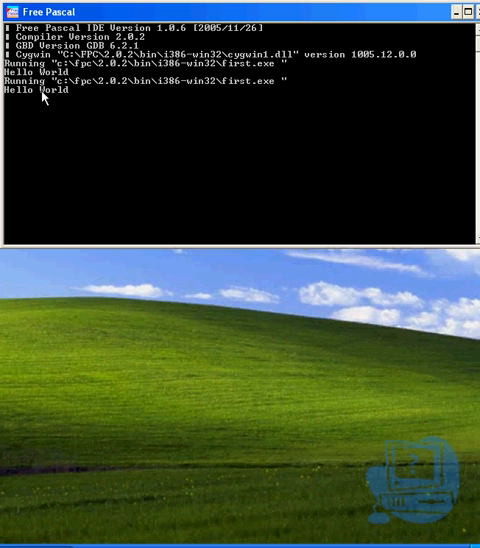